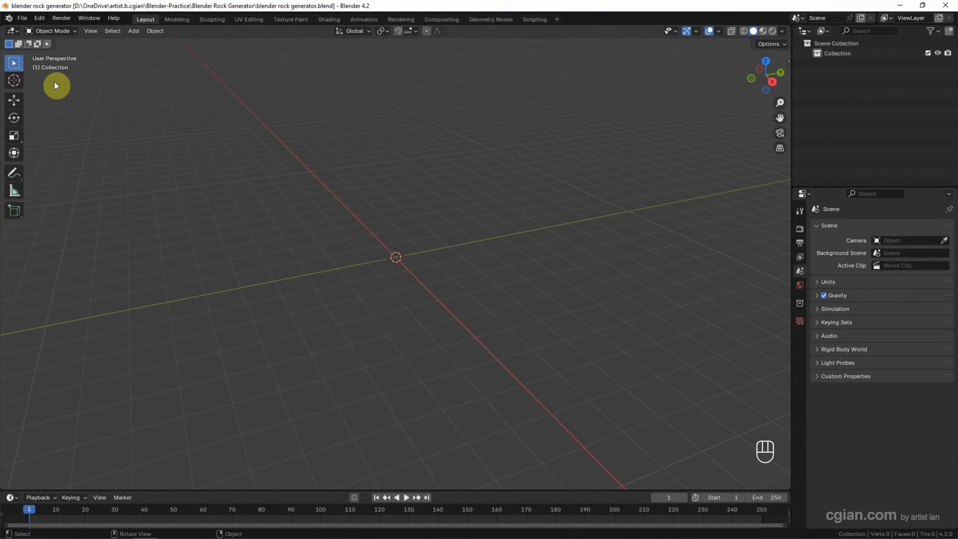
Install the Extra Mesh Objects extension from Preferences, then close Preferences.
{"action": "left_click", "coordinate": [38, 18]}
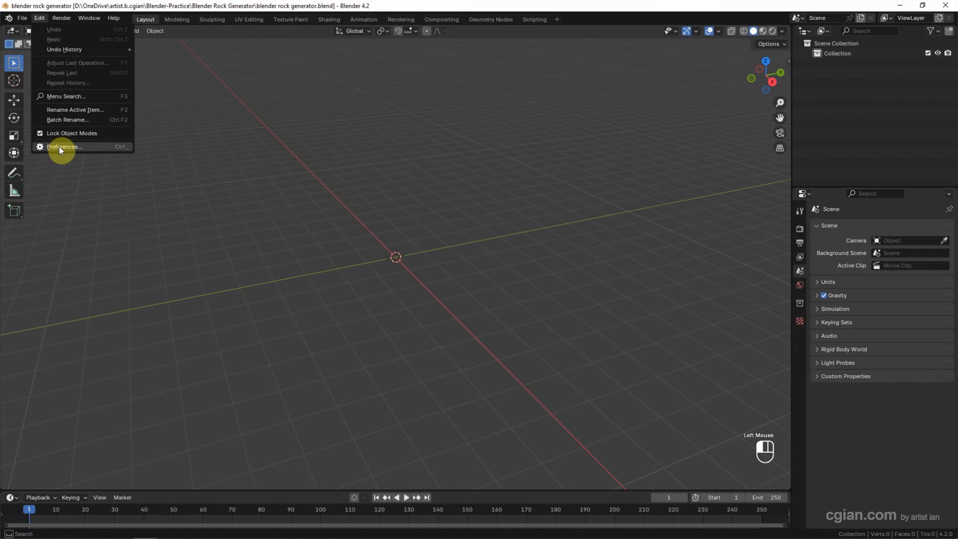
{"action": "left_click", "coordinate": [64, 147]}
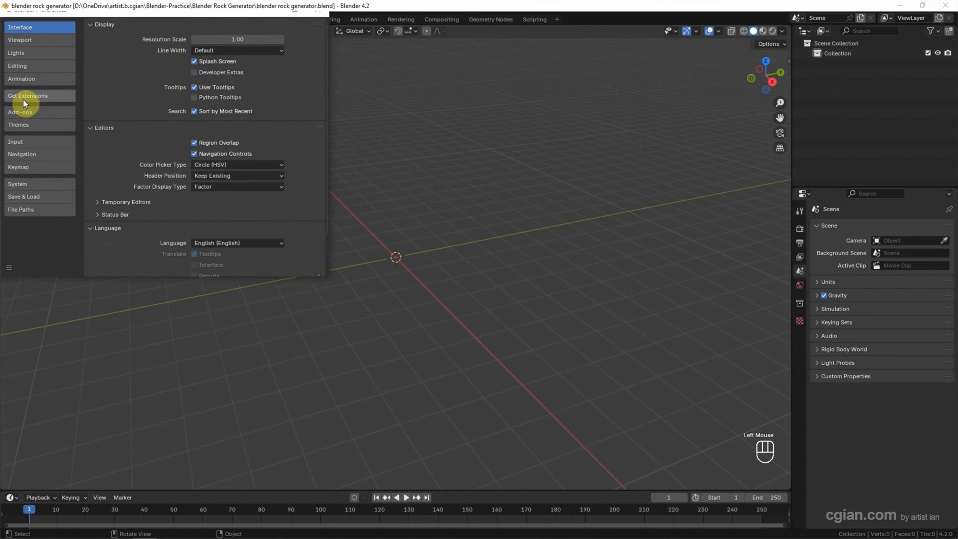
{"action": "left_click", "coordinate": [28, 96]}
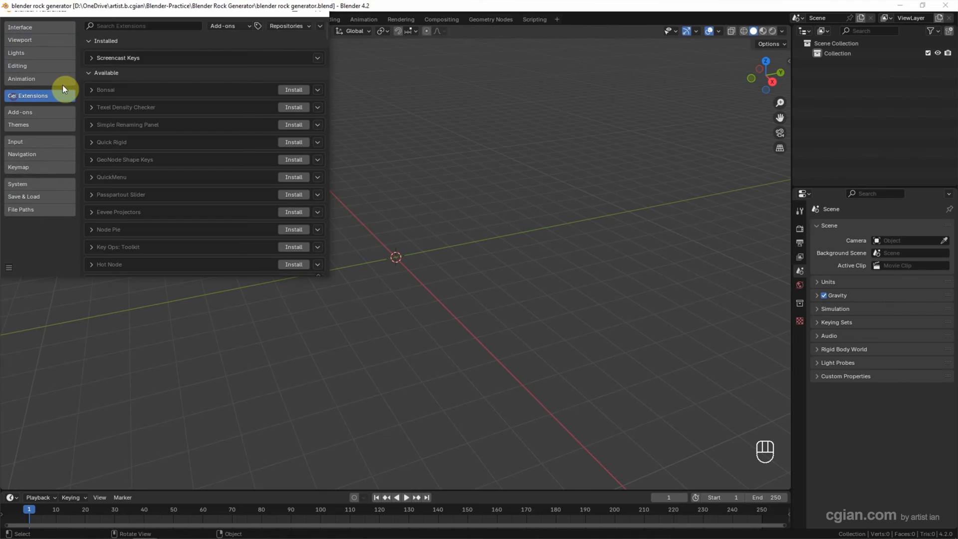
{"action": "type", "text": "extra mesh objects"}
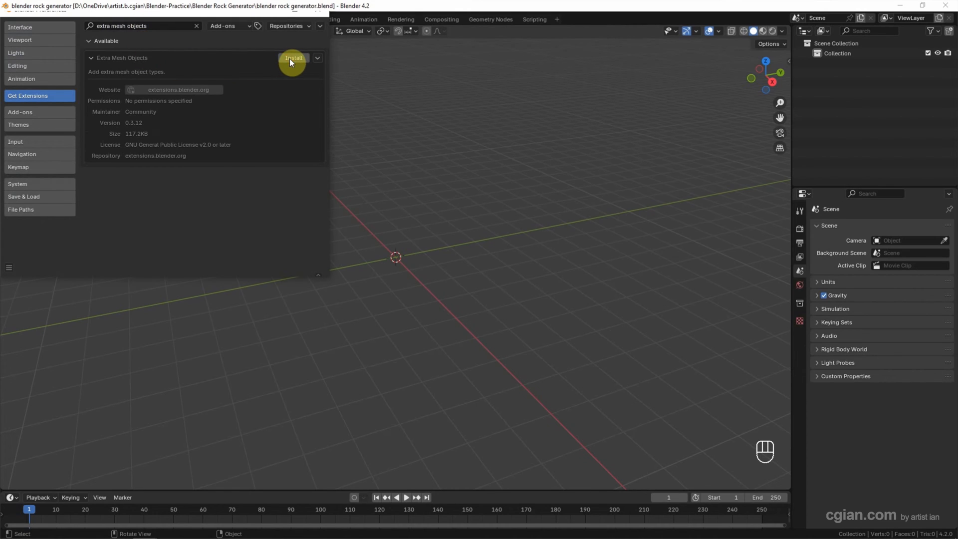
{"action": "left_click", "coordinate": [293, 57]}
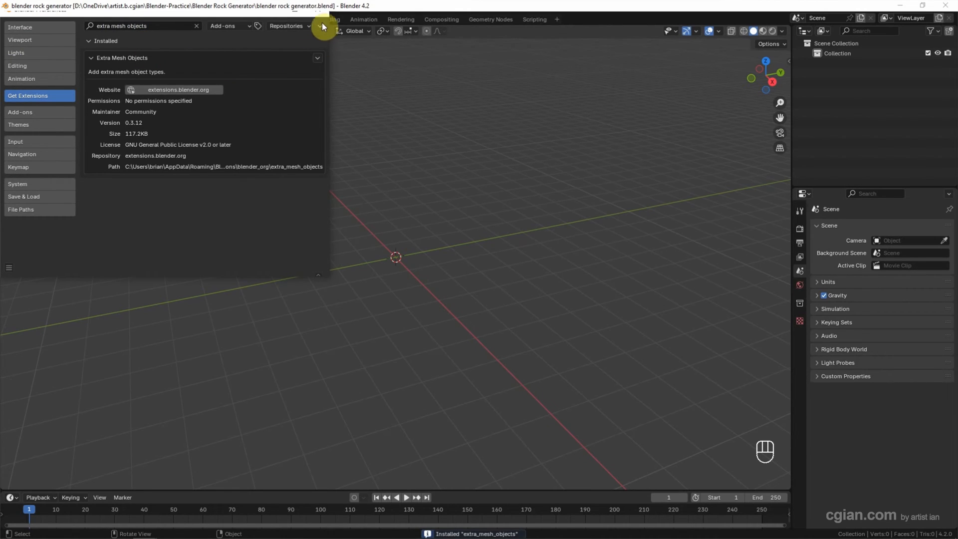
{"action": "left_click", "coordinate": [324, 27]}
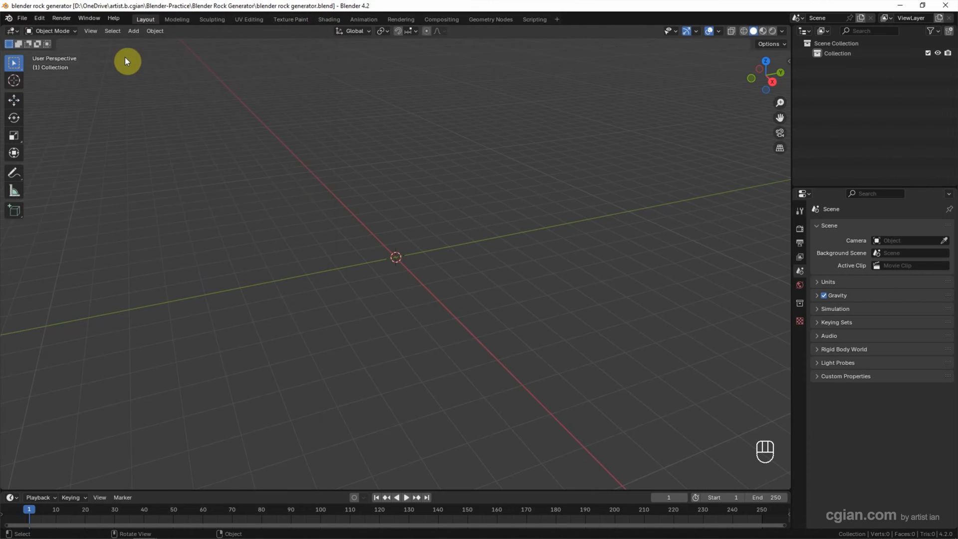
Add a Rock Generator mesh and expand its Add Rocks settings panel.
{"action": "left_click", "coordinate": [133, 30]}
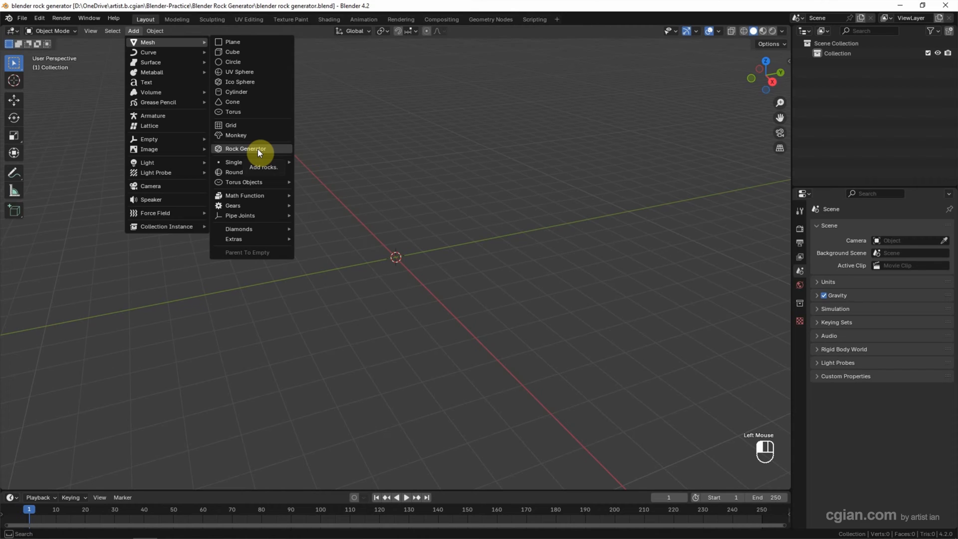
{"action": "left_click", "coordinate": [245, 148]}
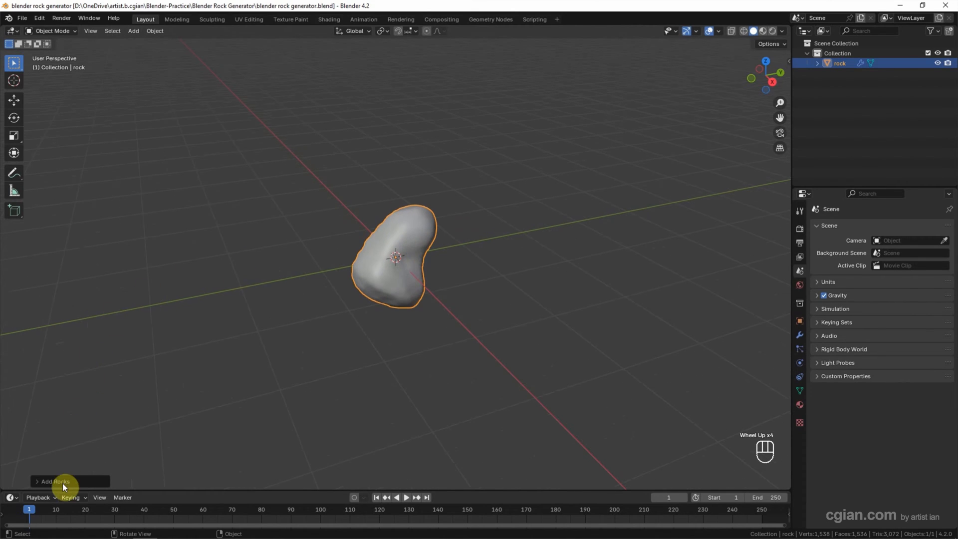
{"action": "left_click", "coordinate": [55, 481]}
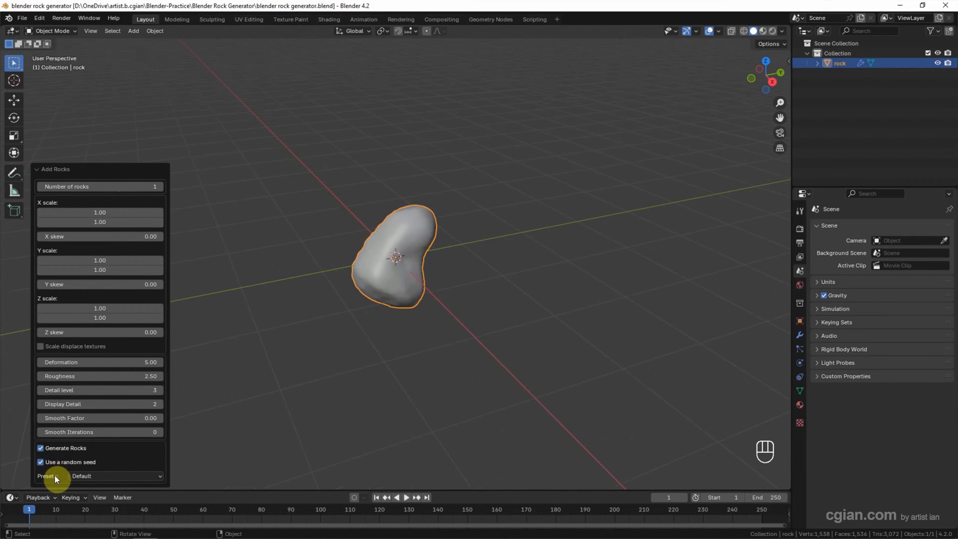
Try the River Rock preset, then settle on the Asteroid rock preset.
{"action": "left_click", "coordinate": [115, 476]}
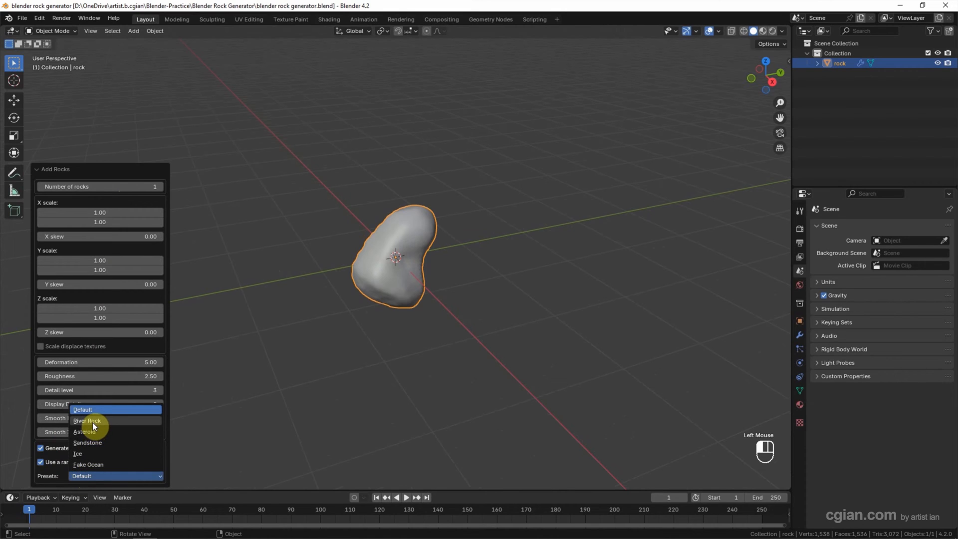
{"action": "left_click", "coordinate": [86, 420]}
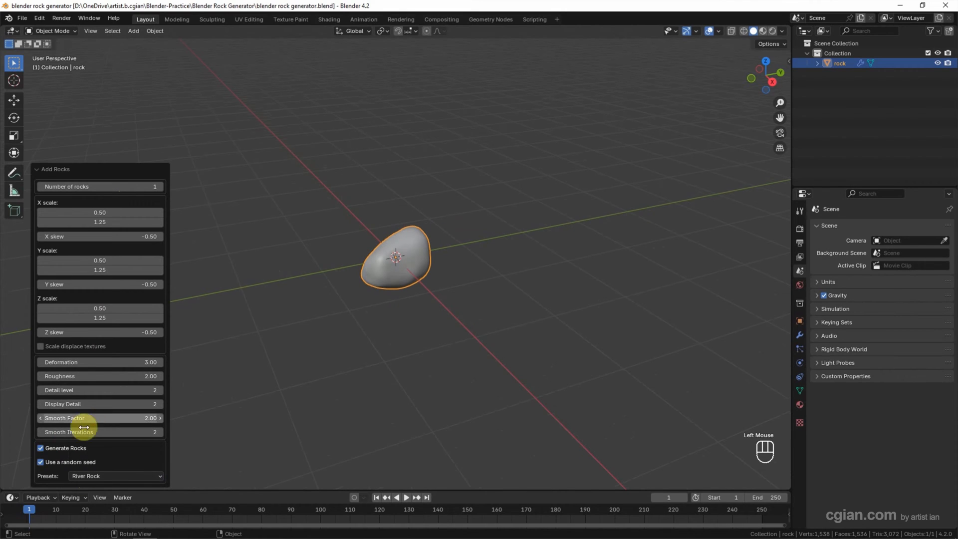
{"action": "left_click", "coordinate": [114, 476]}
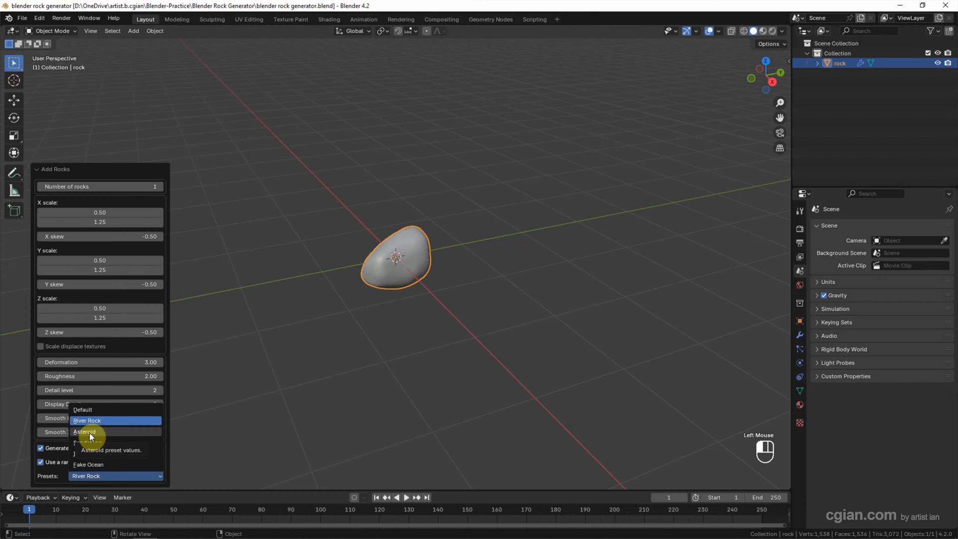
{"action": "left_click", "coordinate": [84, 432]}
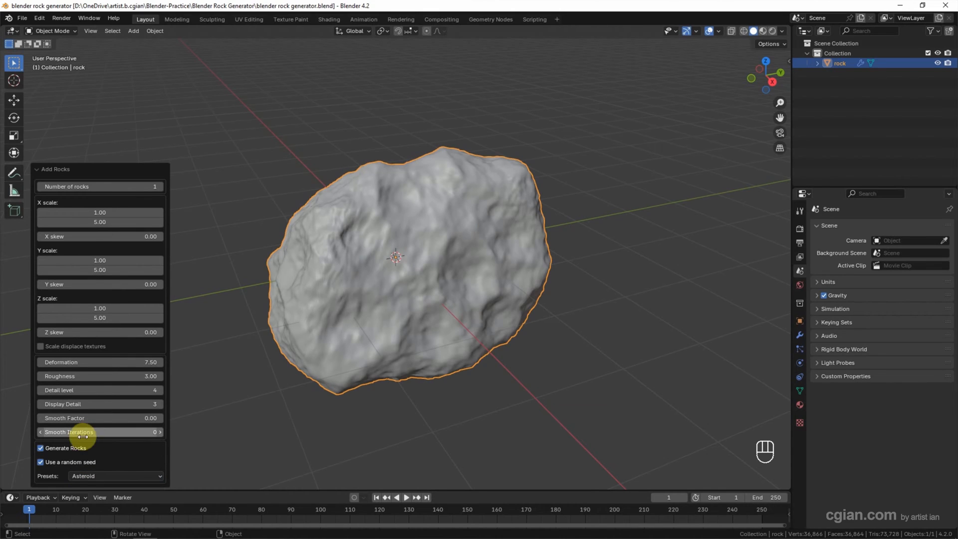
{"action": "left_click", "coordinate": [114, 476]}
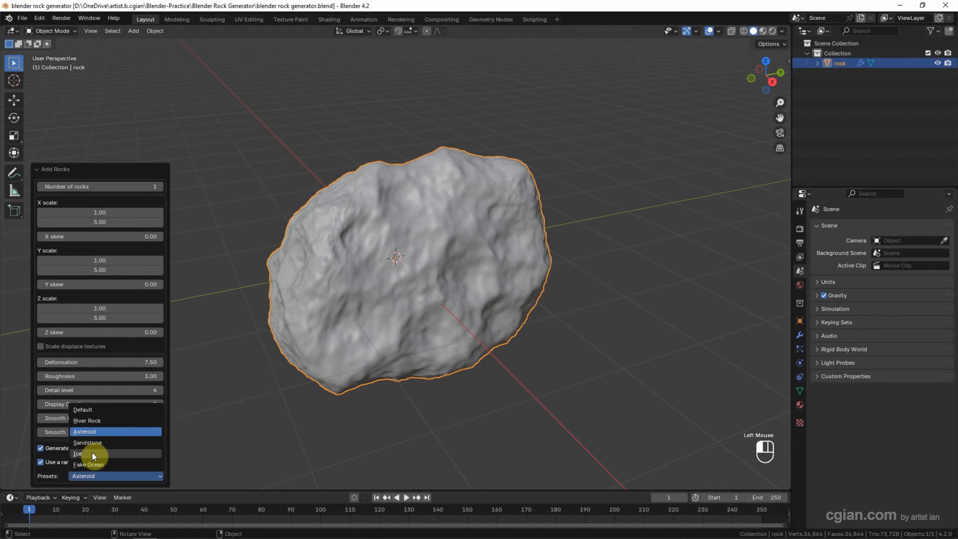
{"action": "mouse_move", "coordinate": [86, 458]}
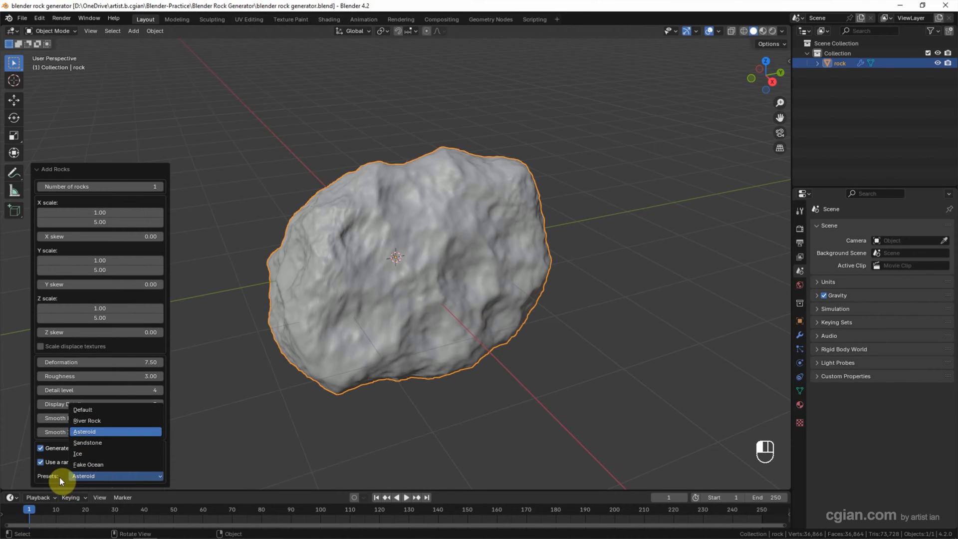
{"action": "left_click", "coordinate": [83, 431]}
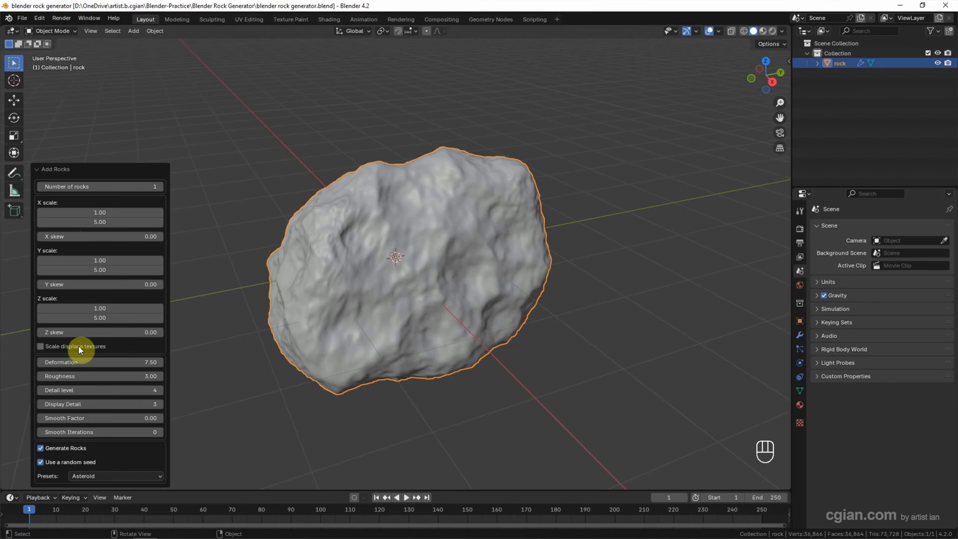
{"action": "mouse_move", "coordinate": [100, 361]}
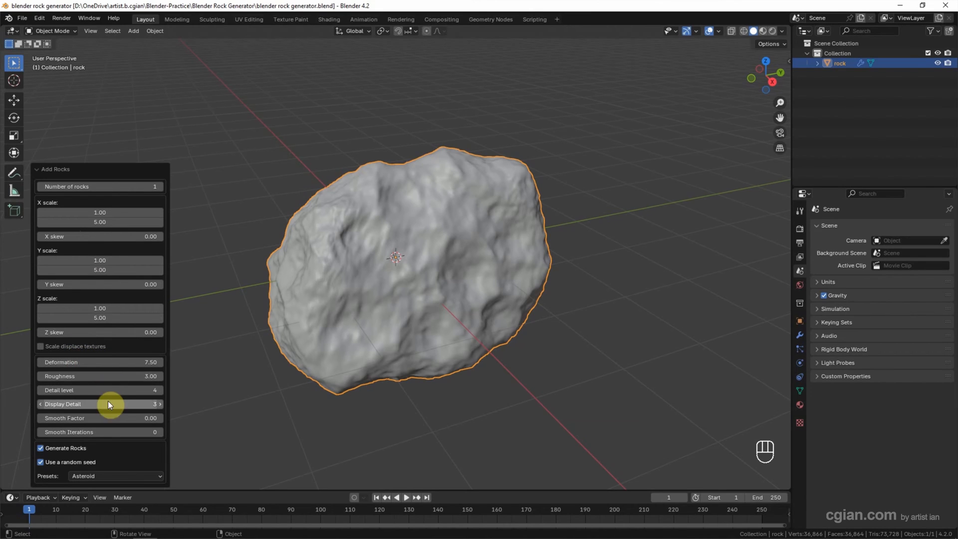
{"action": "left_click_drag", "start_coordinate": [110, 404], "coordinate": [213, 346]}
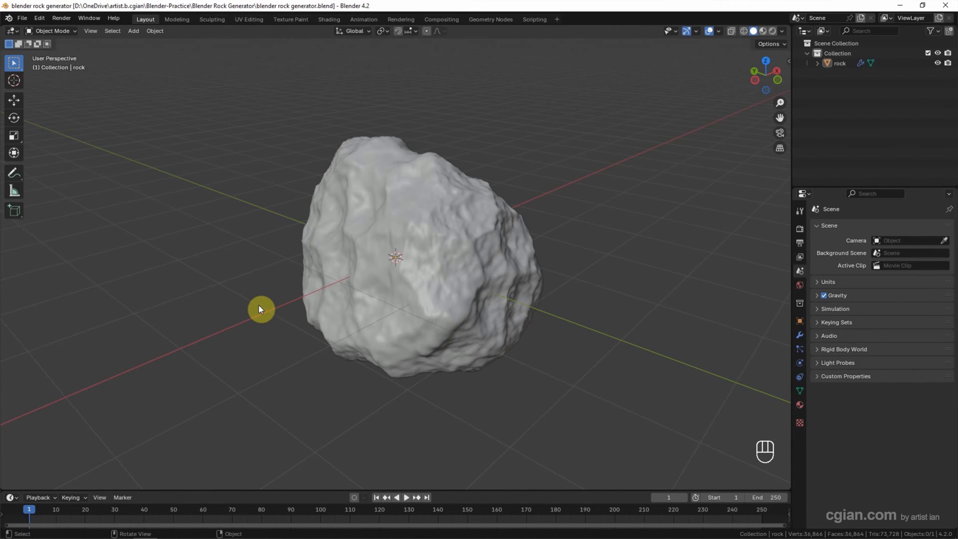
Show the rock's Principled BSDF and Material Output nodes in the Shader Editor.
{"action": "left_click", "coordinate": [261, 308]}
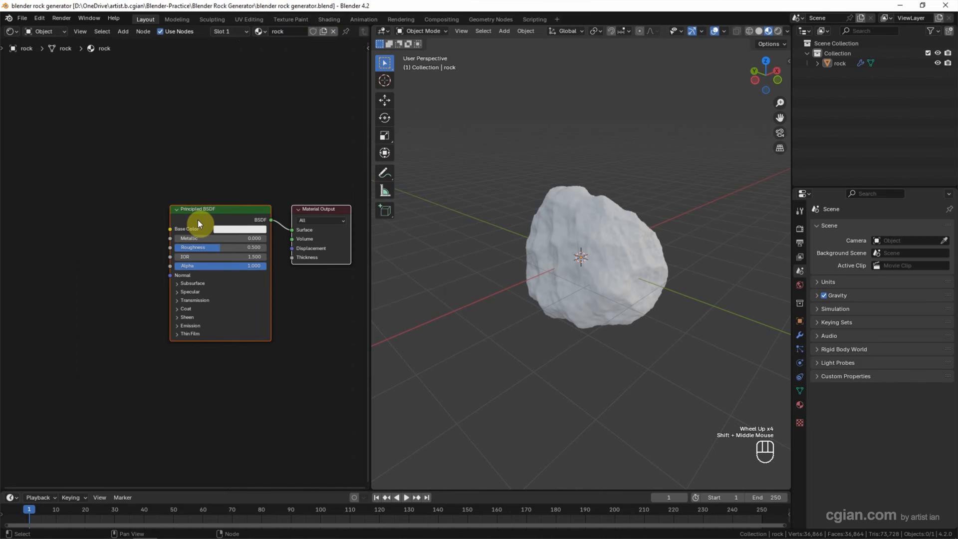
{"action": "mouse_move", "coordinate": [79, 227]}
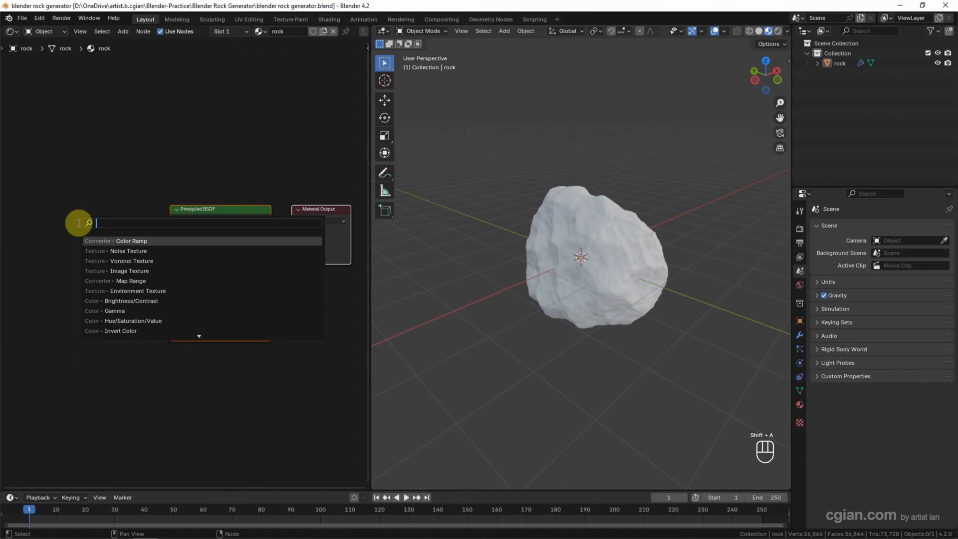
Link a Noise Texture's Fac to Base Color and raise its Scale to 40.
{"action": "type", "text": "noise"}
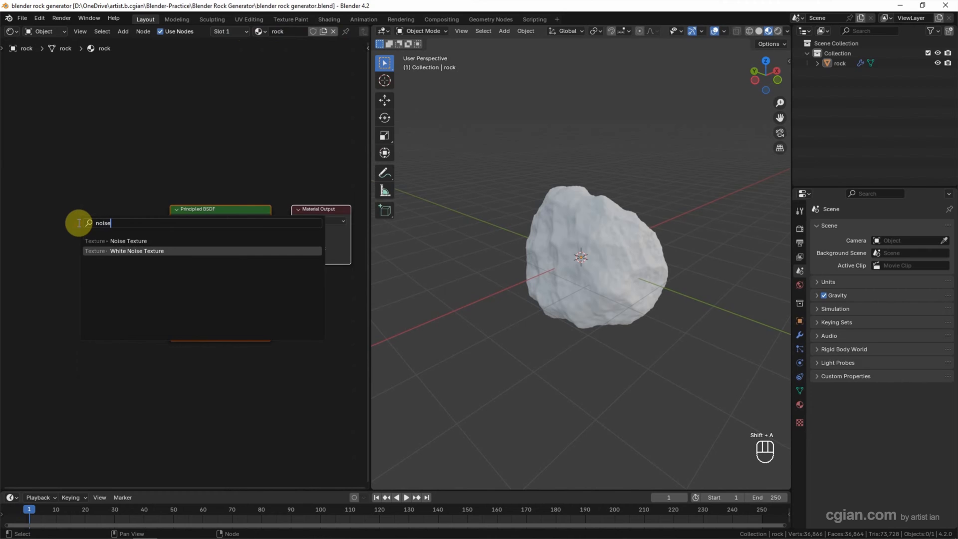
{"action": "left_click", "coordinate": [129, 240]}
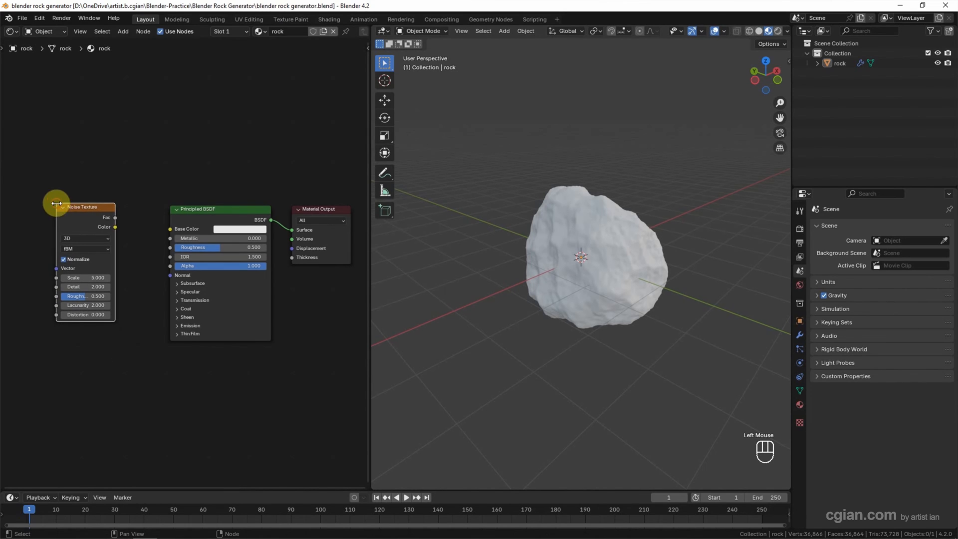
{"action": "left_click_drag", "start_coordinate": [114, 217], "coordinate": [170, 231]}
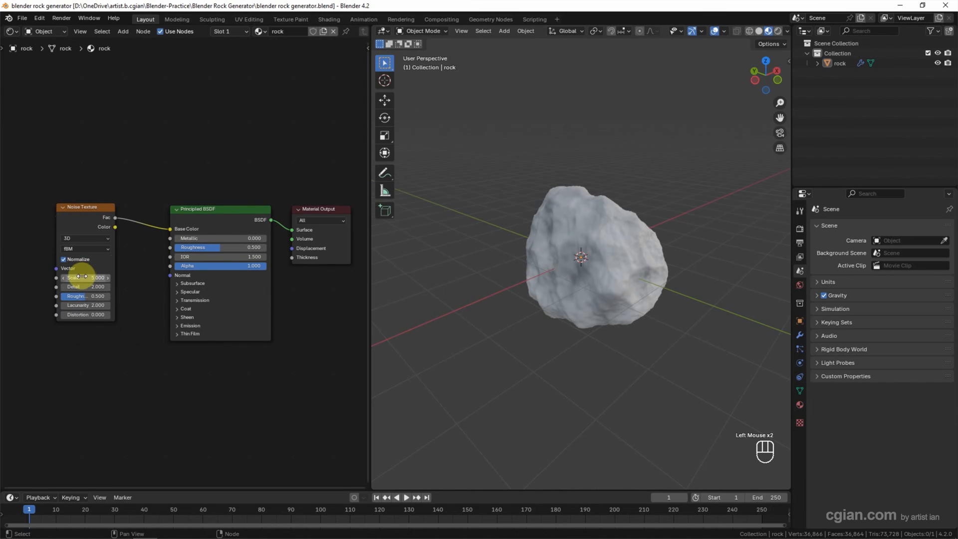
{"action": "left_click_drag", "start_coordinate": [74, 277], "coordinate": [98, 278]}
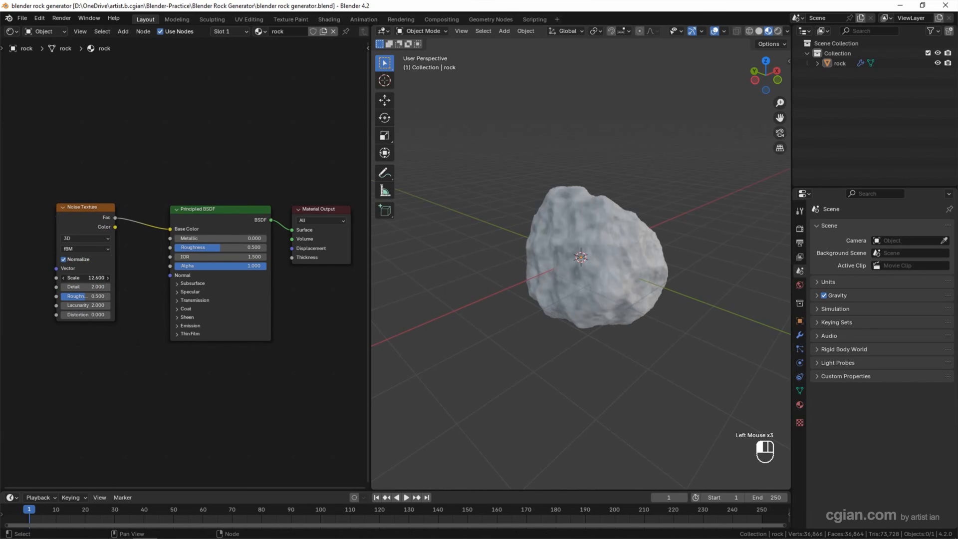
{"action": "type", "text": "40.000"}
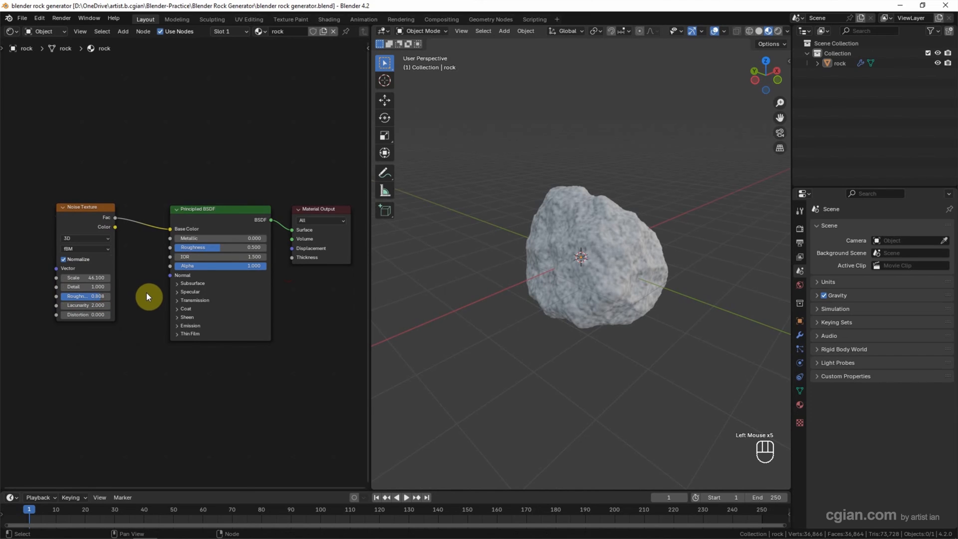
{"action": "scroll", "scroll_direction": "up", "scroll_amount": 3}
{"action": "type", "text": "c"}
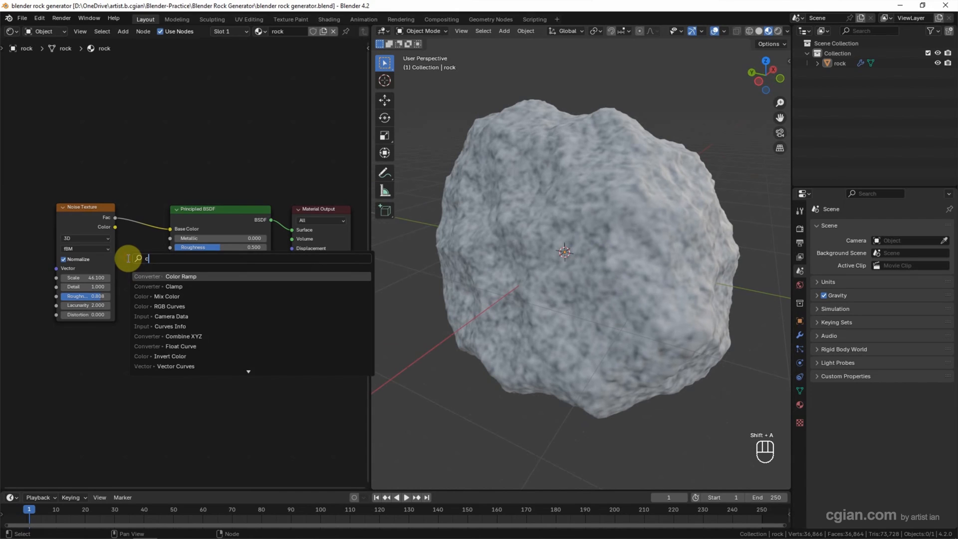
Insert a Color Ramp into the material and add a middle stop near the centre.
{"action": "type", "text": "olor"}
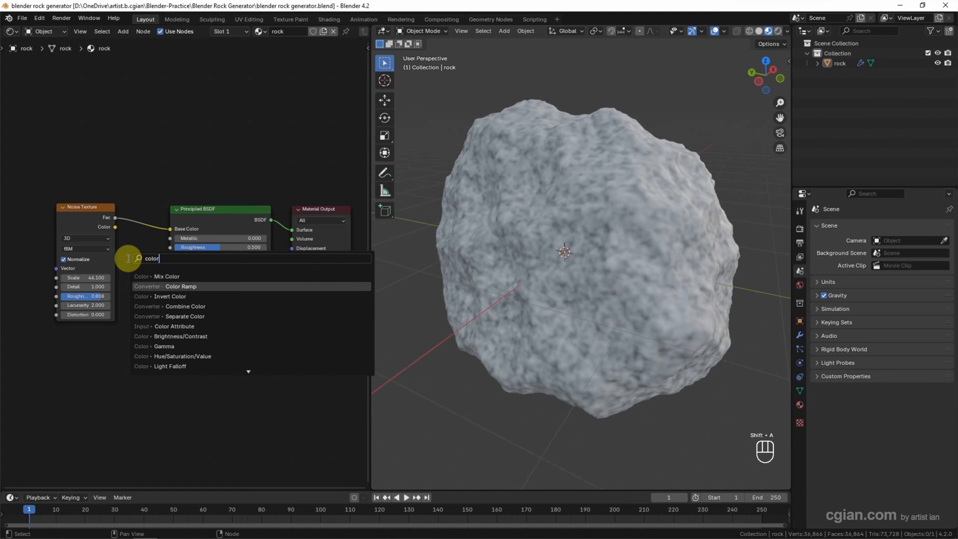
{"action": "left_click", "coordinate": [180, 286]}
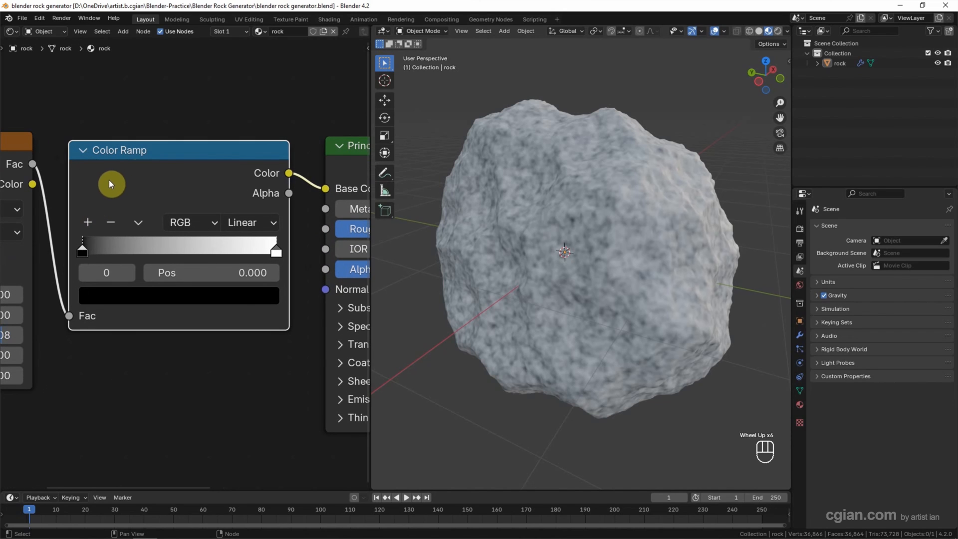
{"action": "left_click", "coordinate": [269, 250]}
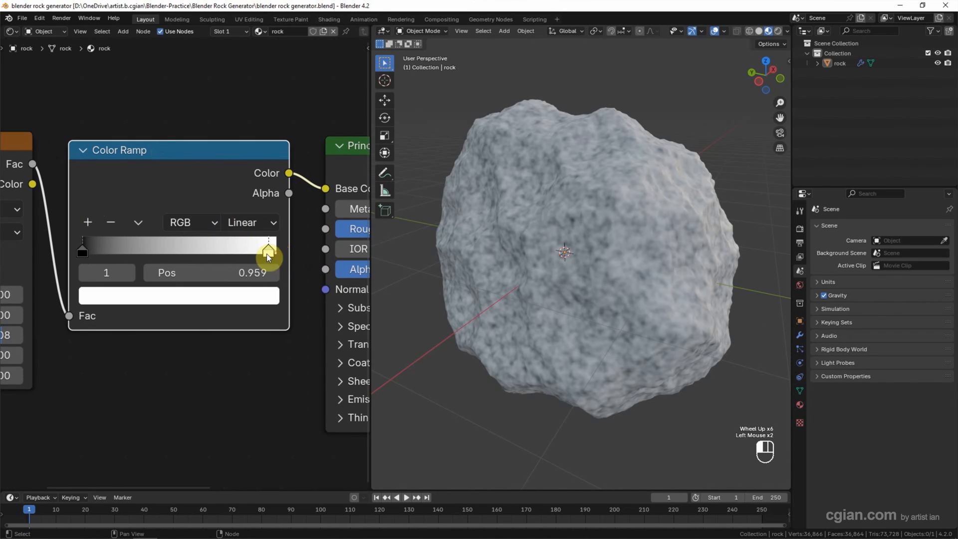
{"action": "left_click", "coordinate": [177, 294]}
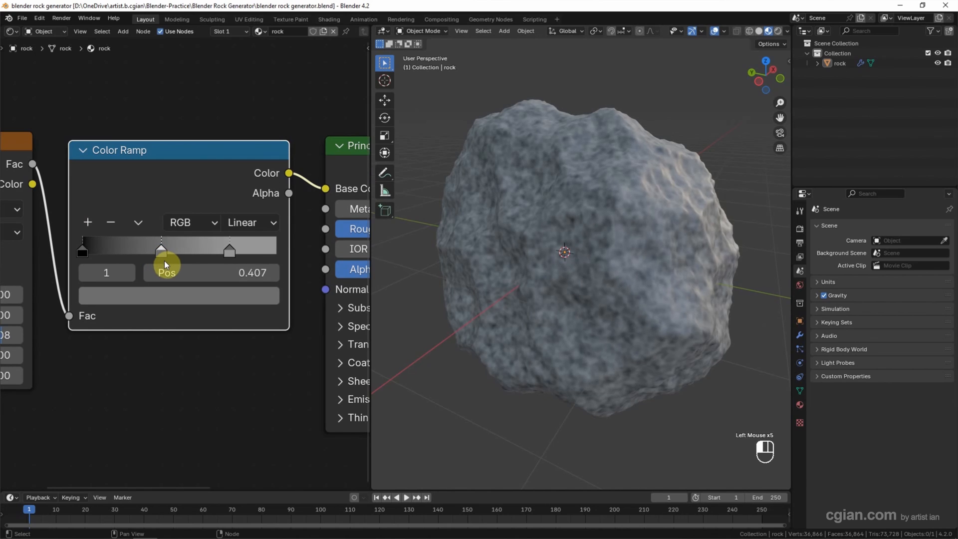
{"action": "left_click_drag", "start_coordinate": [161, 248], "coordinate": [183, 248]}
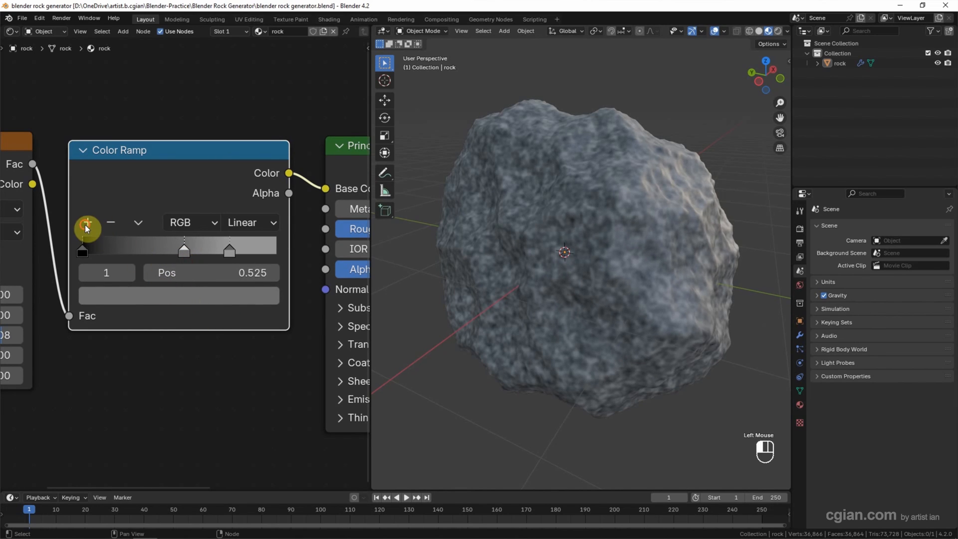
Add another ramp stop and give it a dark greenish colour.
{"action": "left_click", "coordinate": [86, 223]}
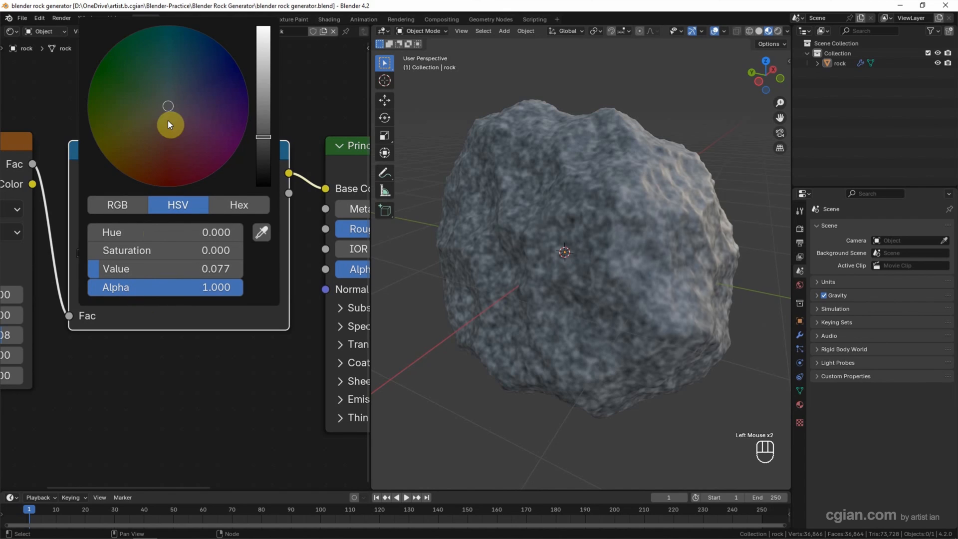
{"action": "left_click_drag", "start_coordinate": [168, 125], "coordinate": [175, 153]}
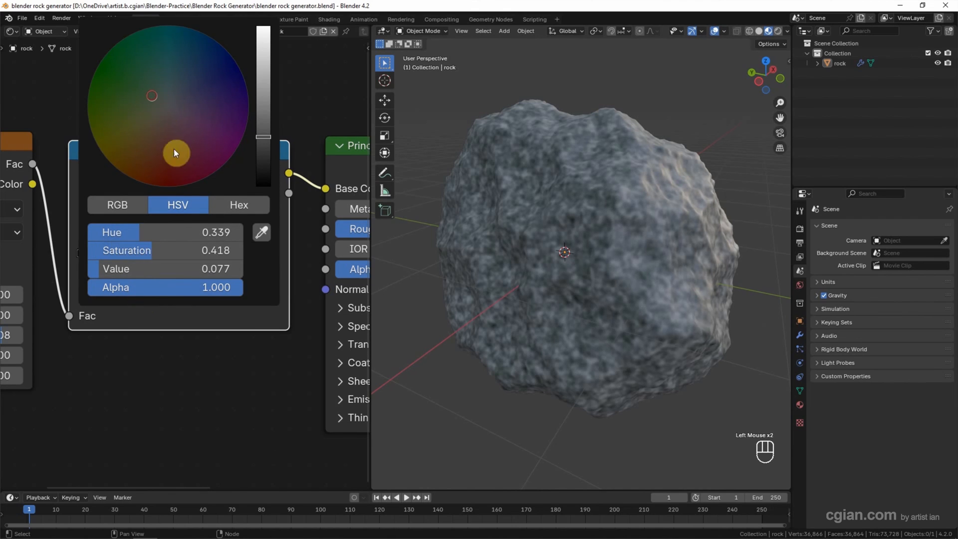
{"action": "left_click", "coordinate": [191, 299]}
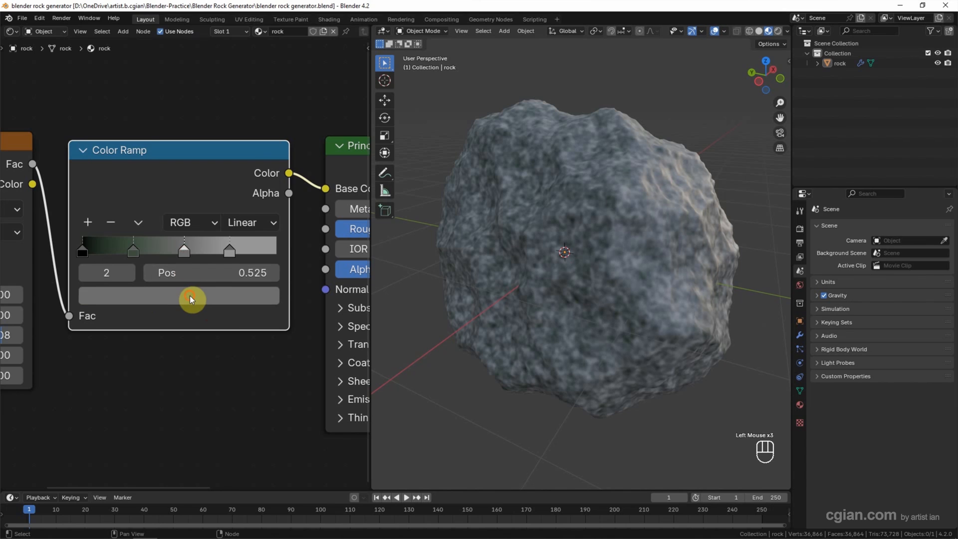